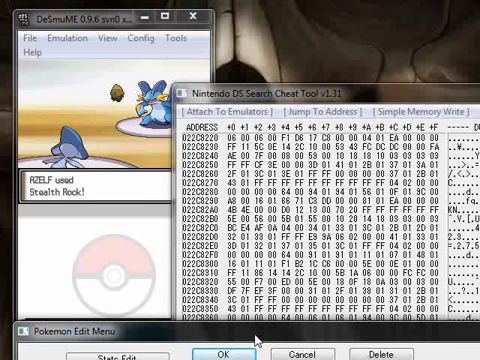
mouse_move(257, 336)
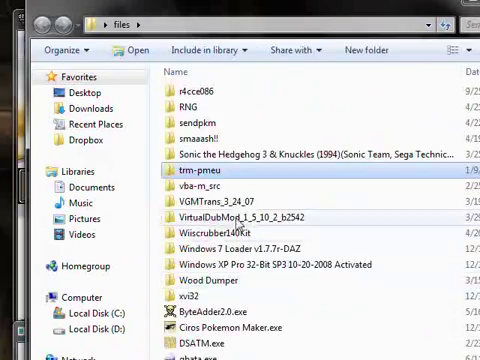
Open the smaaash!! folder, then open all.xml in Notepad
double_click(222, 130)
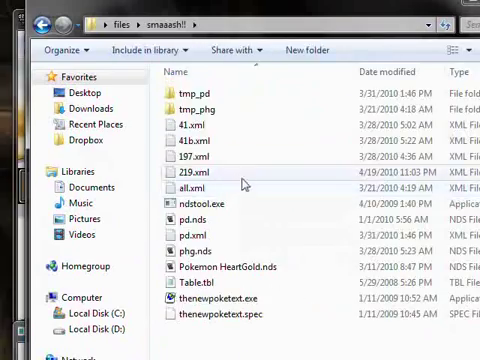
mouse_move(210, 188)
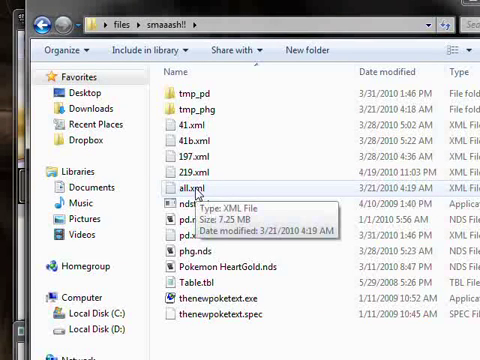
double_click(188, 187)
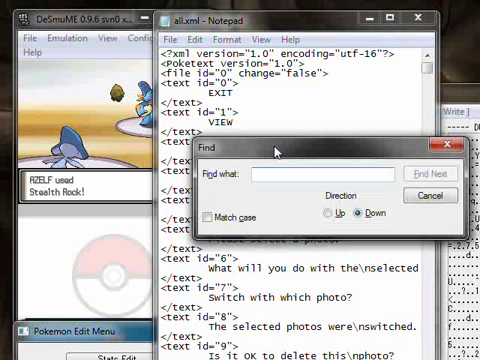
Search all.xml for 'Leftovers' and scroll to its entry at text id 234
text(Left)
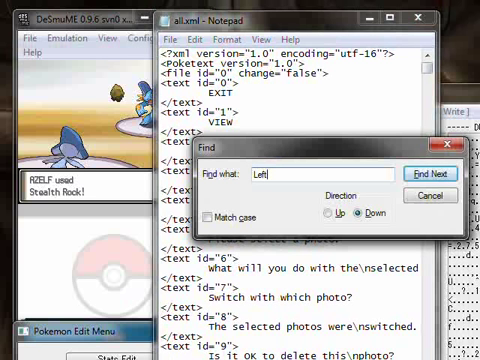
text(overs)
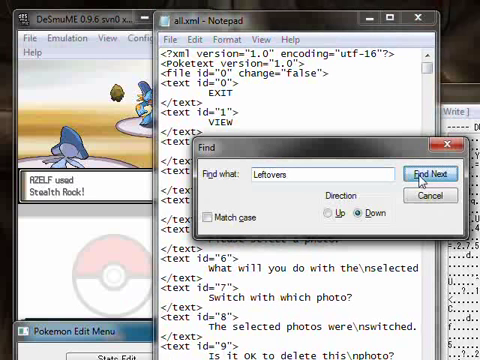
click(422, 178)
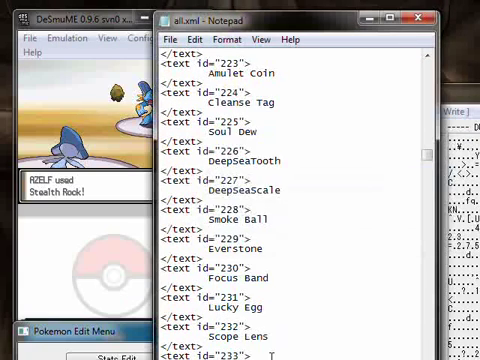
scroll(down, 3)
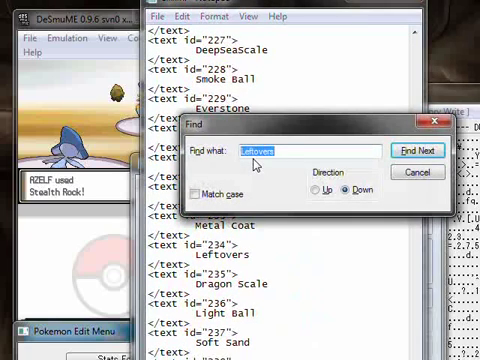
Search 'Tor' to its second match among the ability names, then close Find
text(Tor)
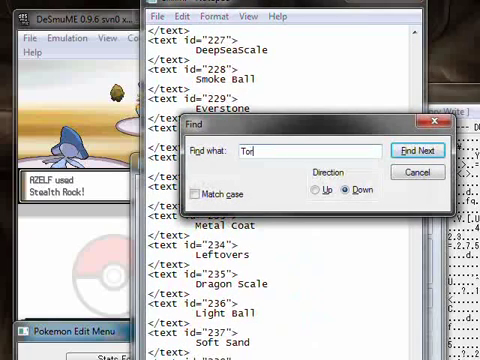
click(417, 151)
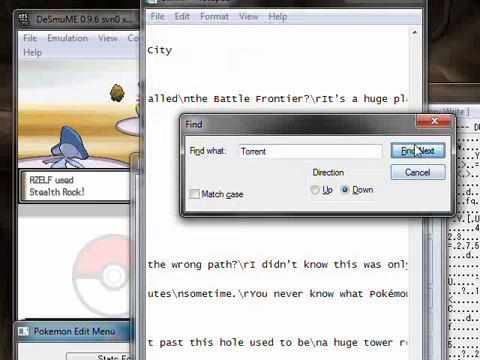
click(418, 150)
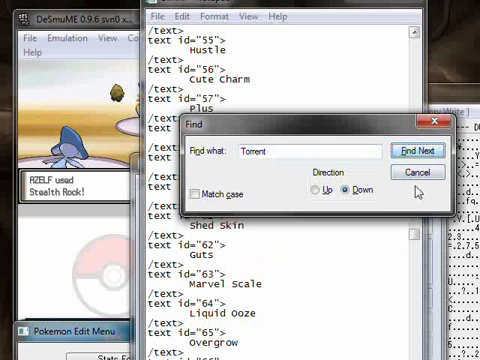
click(416, 172)
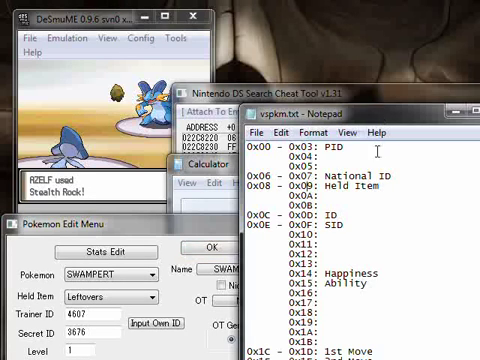
Launch the PKM Edit window, with its fields still blank
double_click(320, 276)
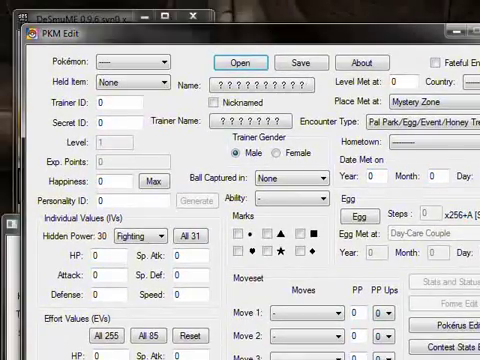
Set all six IVs to 31, giving Hidden Power Dark 70, then save
click(262, 81)
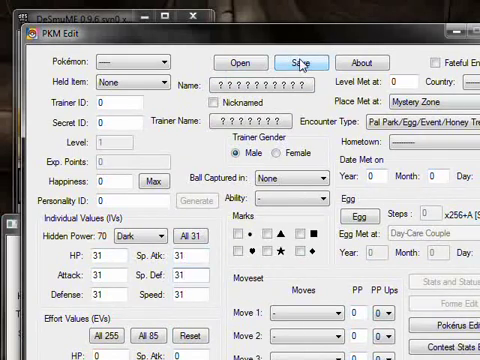
click(295, 62)
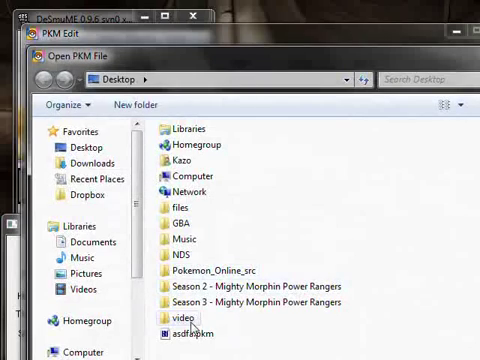
Open the saved Pokémon file from the Desktop in PKM Edit and enter 12
click(184, 334)
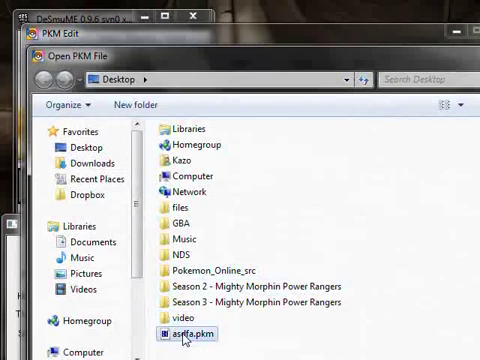
double_click(187, 333)
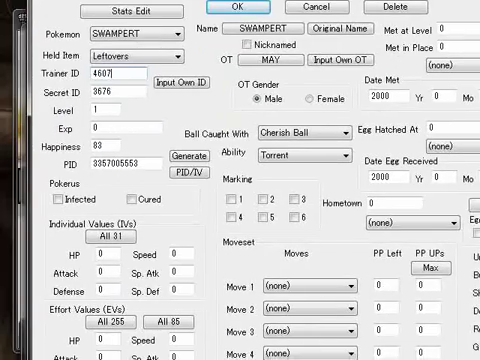
scroll(down, 3)
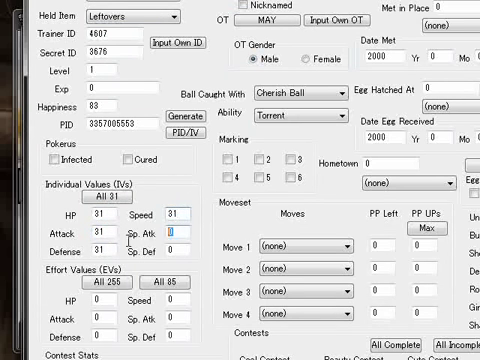
text(12)
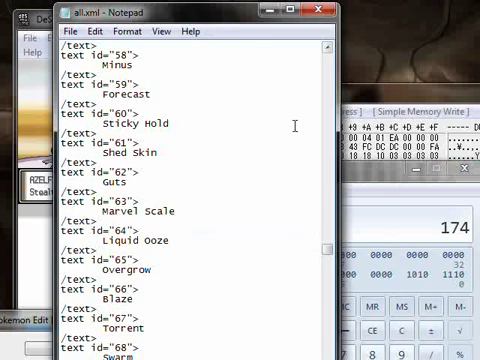
mouse_move(214, 222)
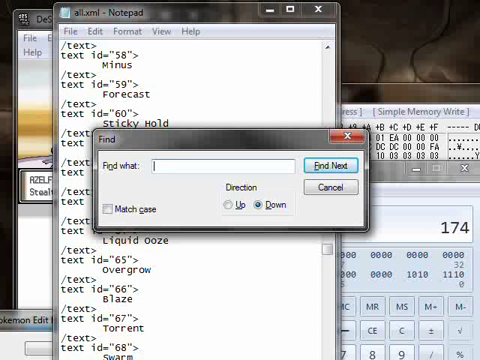
Search all.xml for 'Pound' to reach move 1 in the move names
text(Pound)
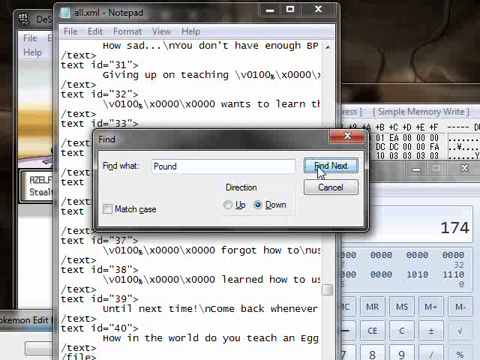
click(316, 161)
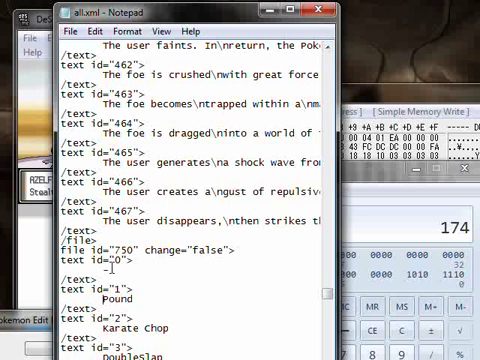
key(ctrl+f)
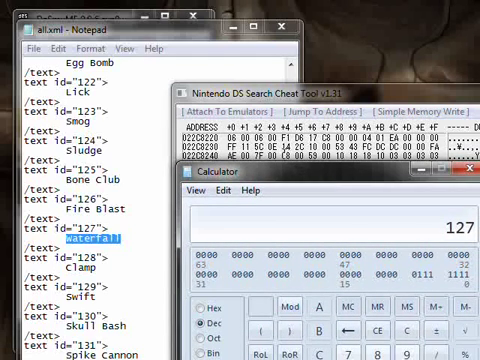
mouse_move(288, 180)
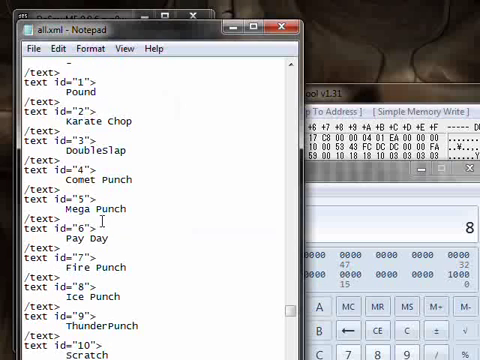
Highlight Waterfall, move number 127, in the all.xml move list
double_click(78, 300)
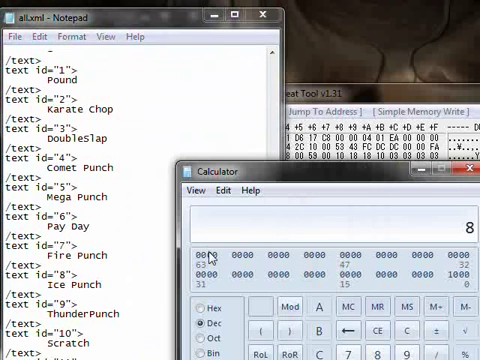
Get 89 in Calculator and scroll the move list down to Rock Throw at 88
click(214, 298)
text(9)
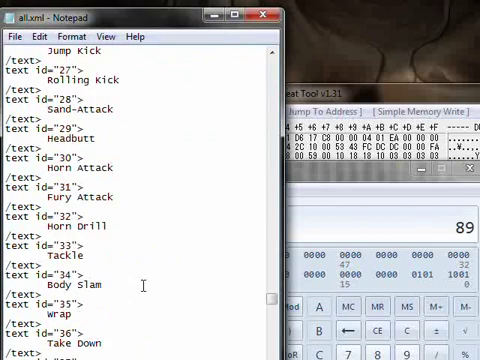
scroll(down, 3)
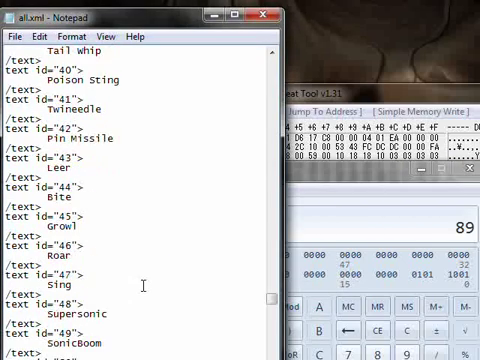
scroll(down, 3)
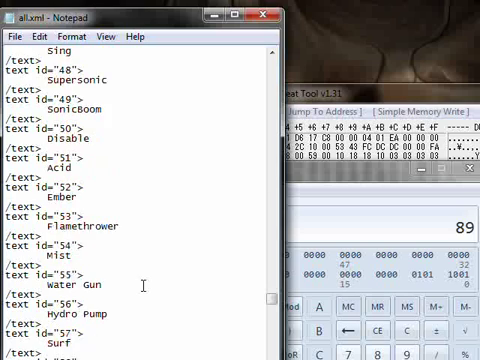
scroll(down, 3)
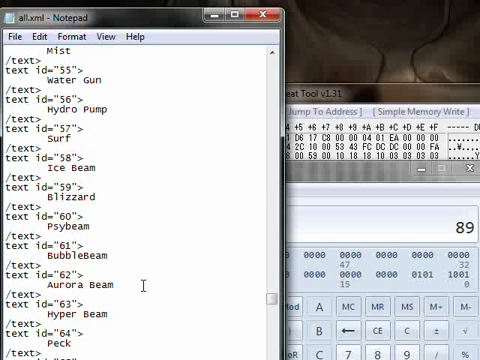
scroll(down, 3)
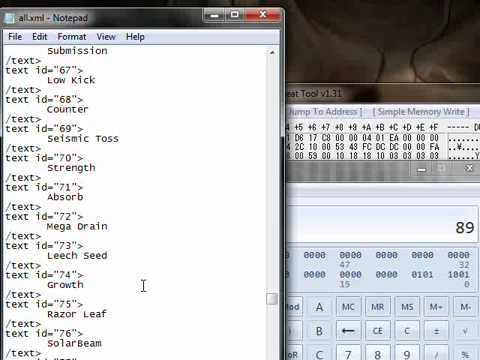
scroll(down, 3)
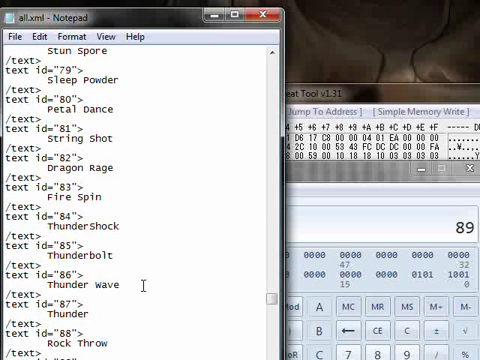